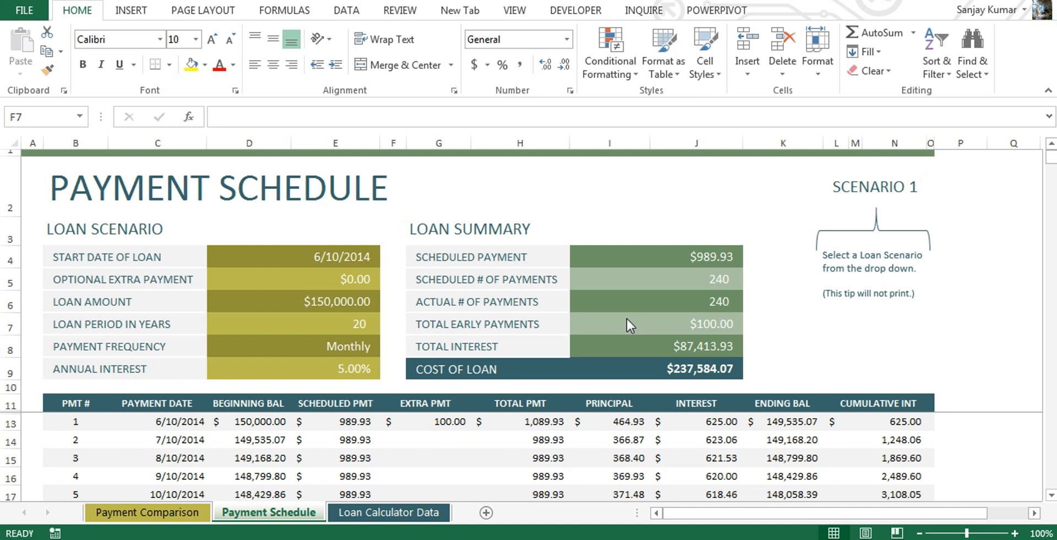
mouse_move(400, 259)
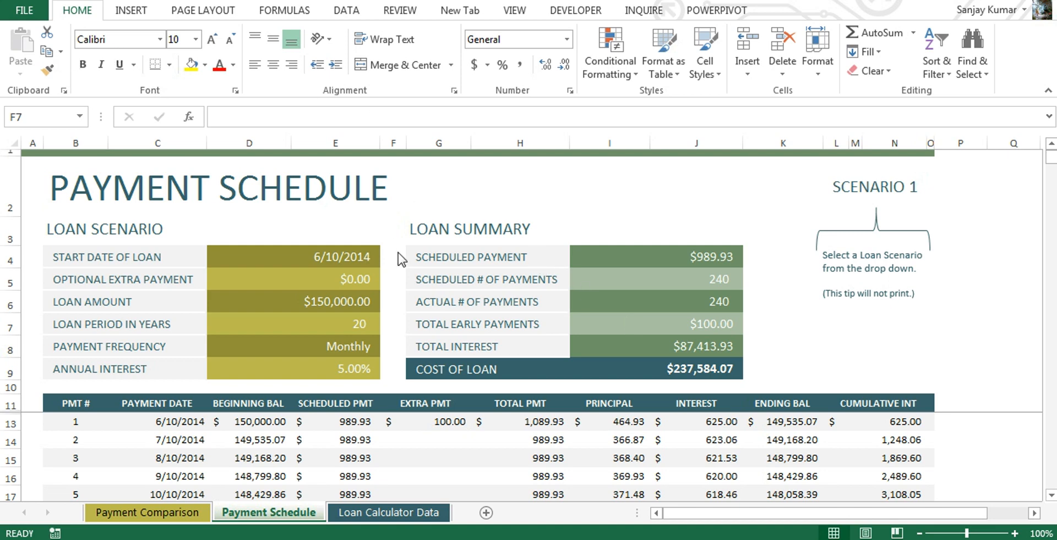
Step: Show the Protect Workbook options on the File Info page for the loan calculator
left_click(393, 323)
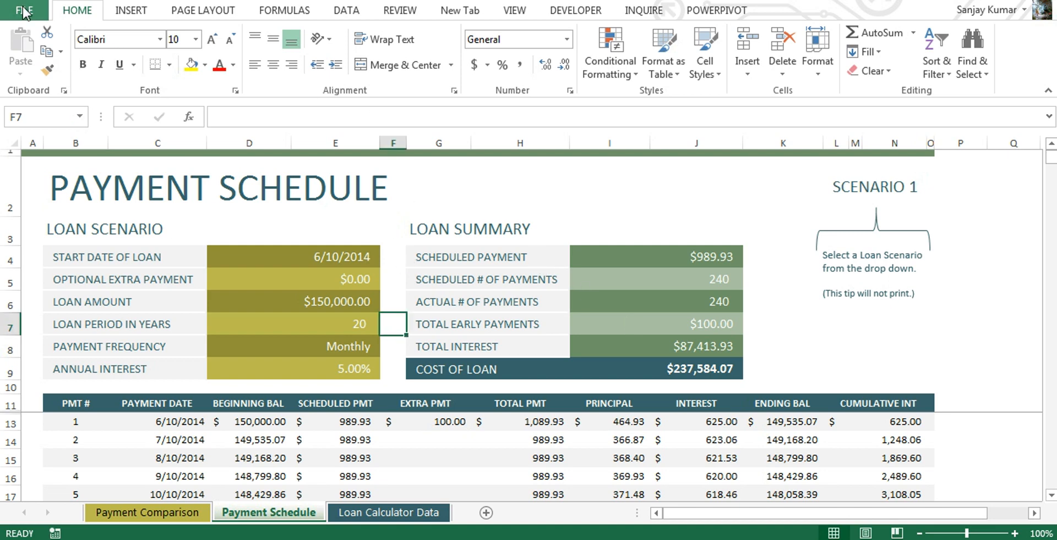
left_click(23, 10)
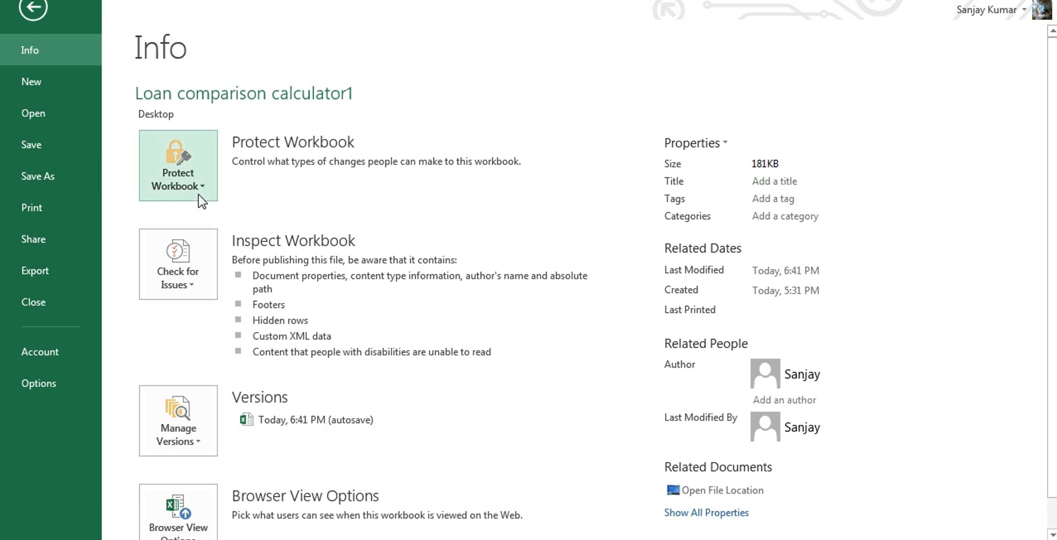
left_click(178, 165)
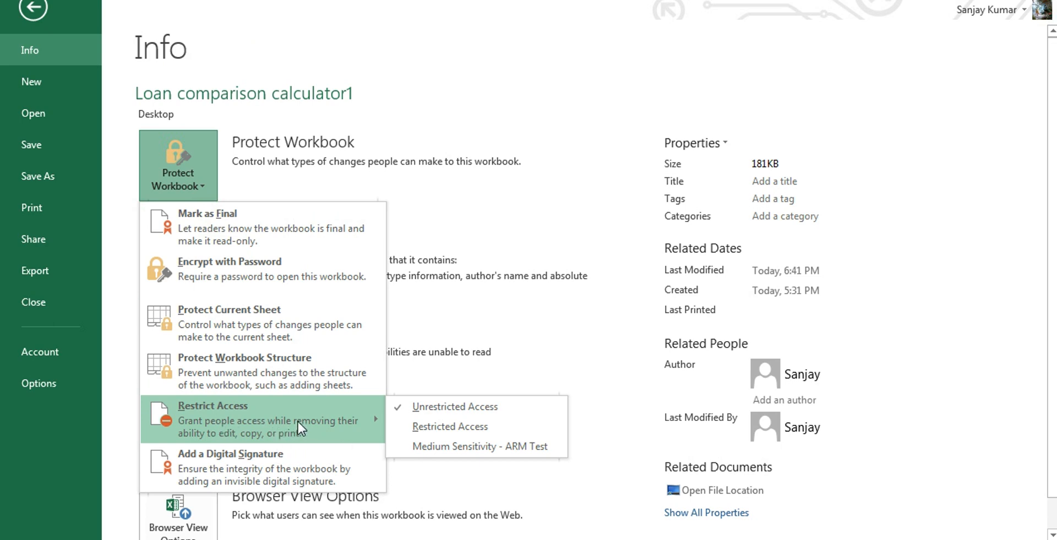
mouse_move(350, 413)
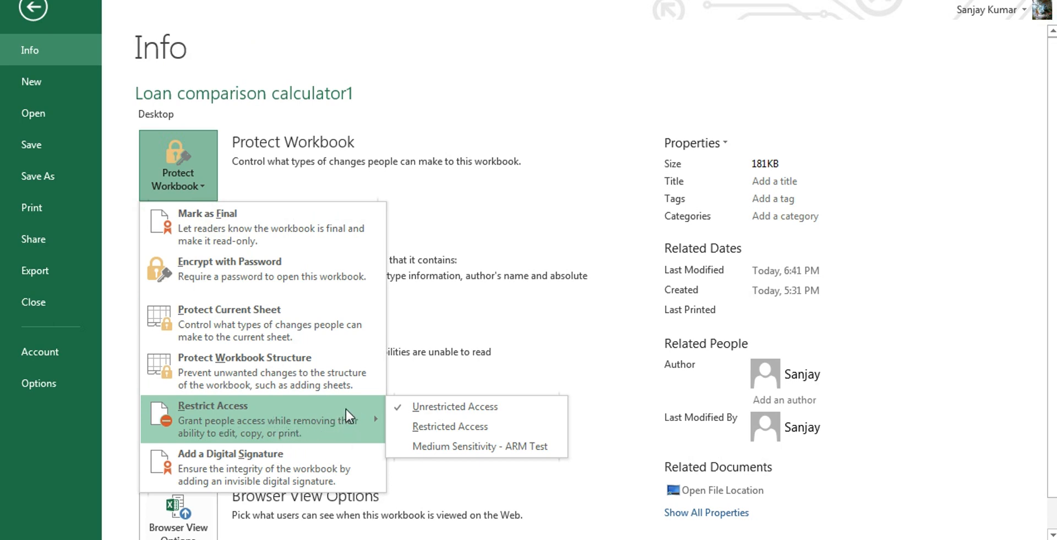
mouse_move(341, 416)
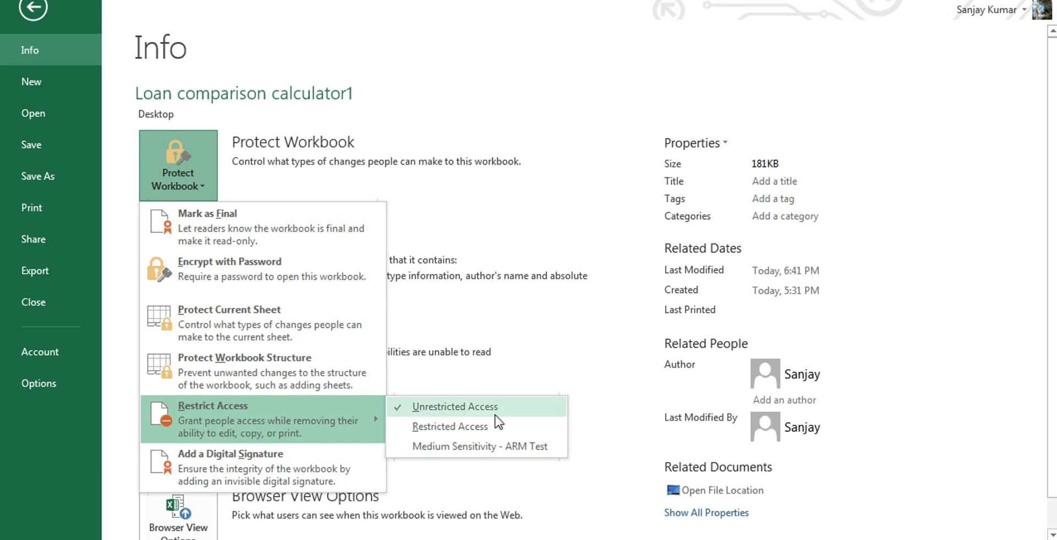
mouse_move(460, 411)
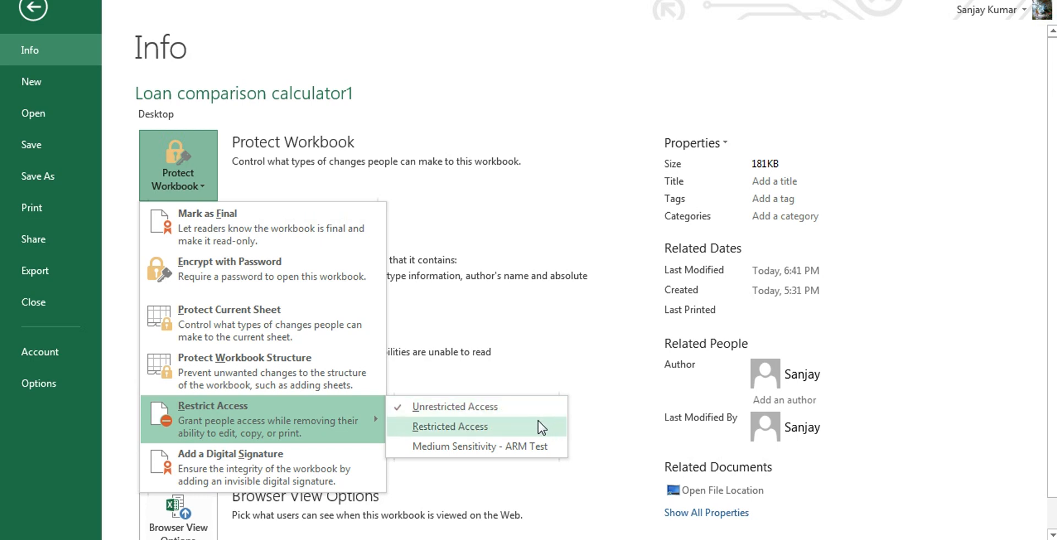
mouse_move(463, 435)
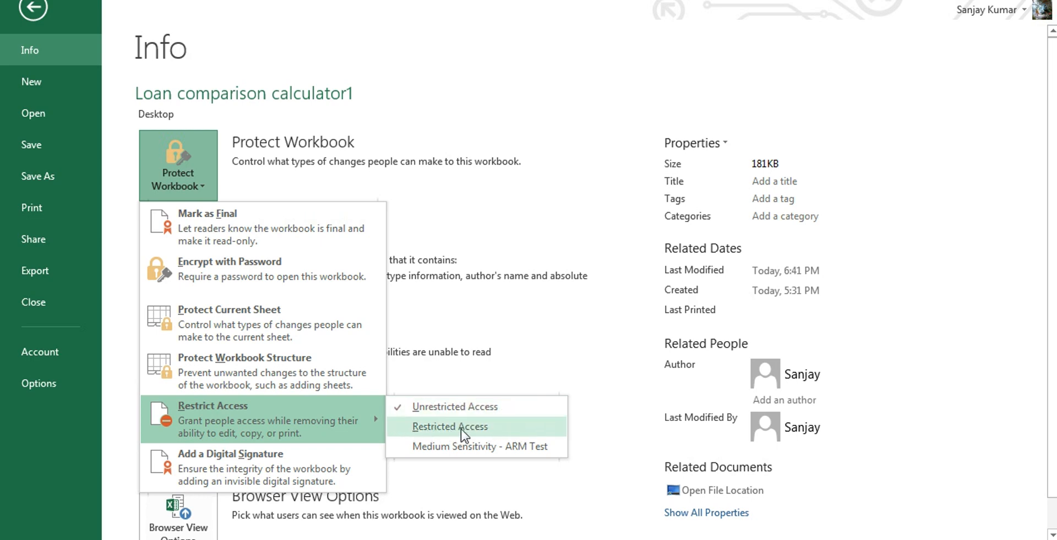
Step: Choose Restricted Access, enable 'Restrict permission to this workbook', and begin assigning users
left_click(449, 425)
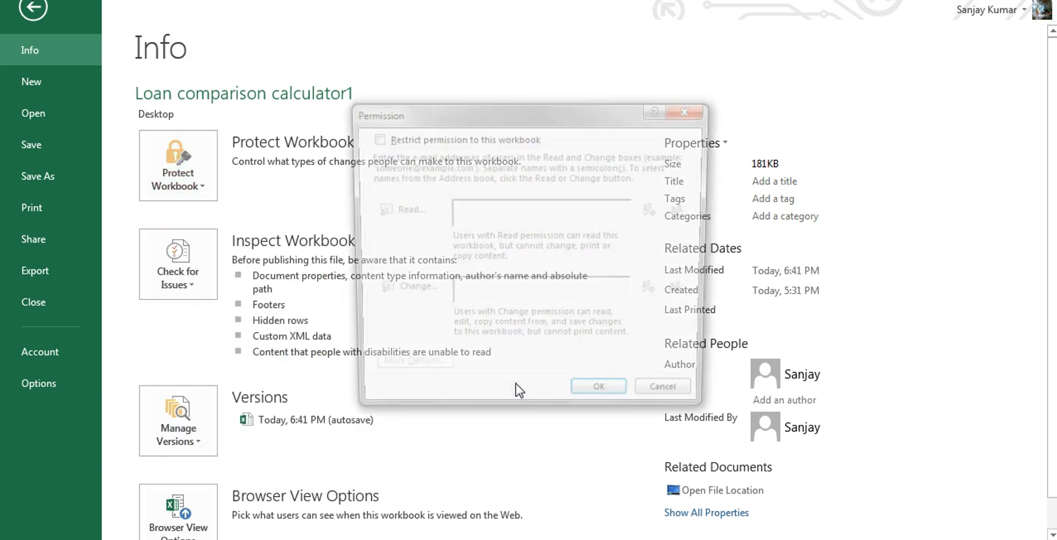
left_click(375, 138)
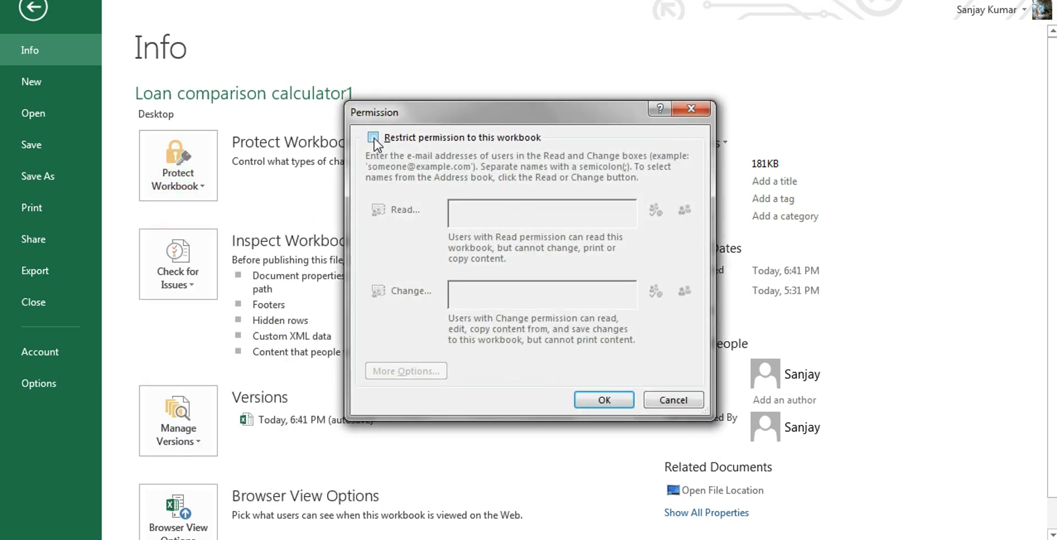
left_click(374, 142)
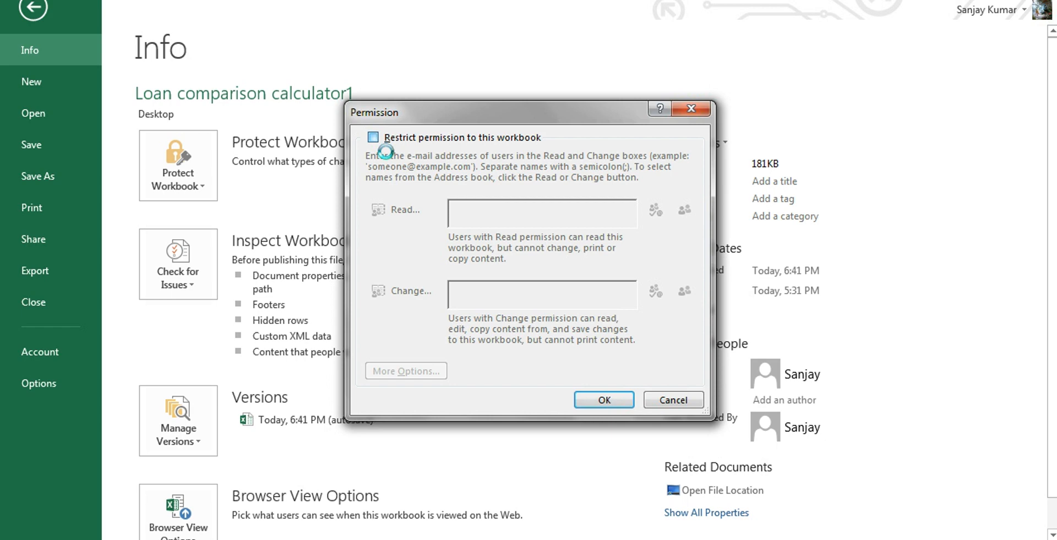
left_click(373, 137)
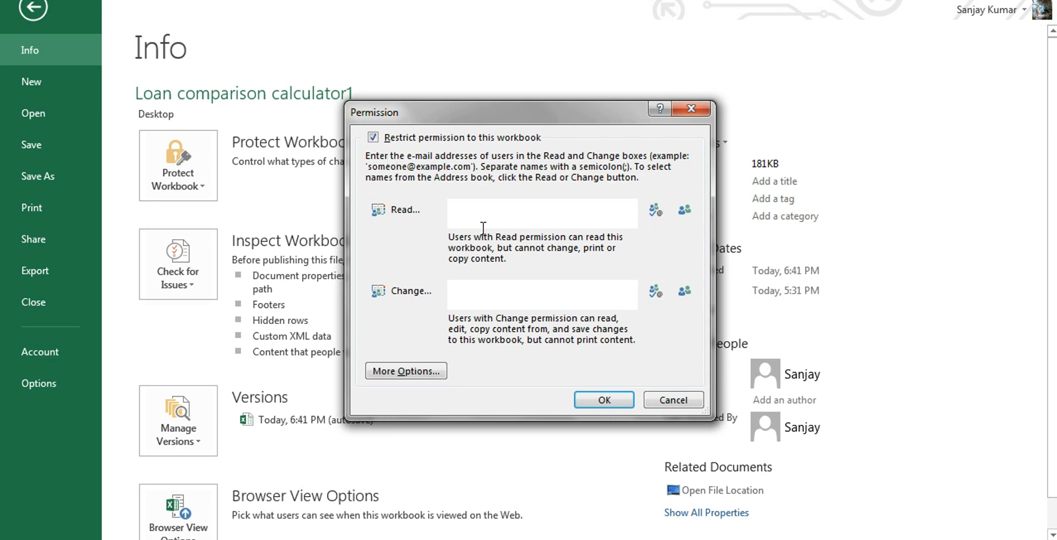
mouse_move(402, 209)
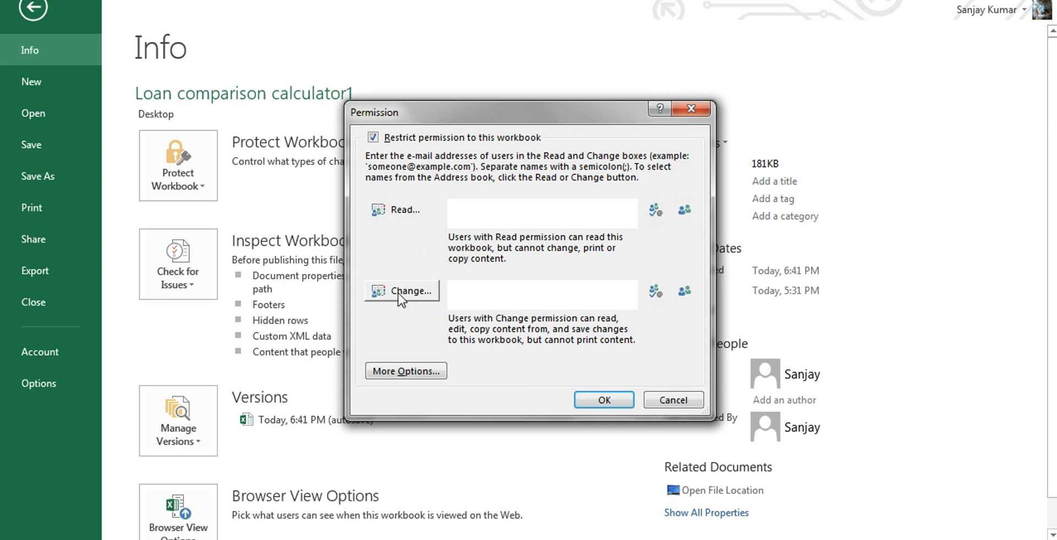
mouse_move(390, 330)
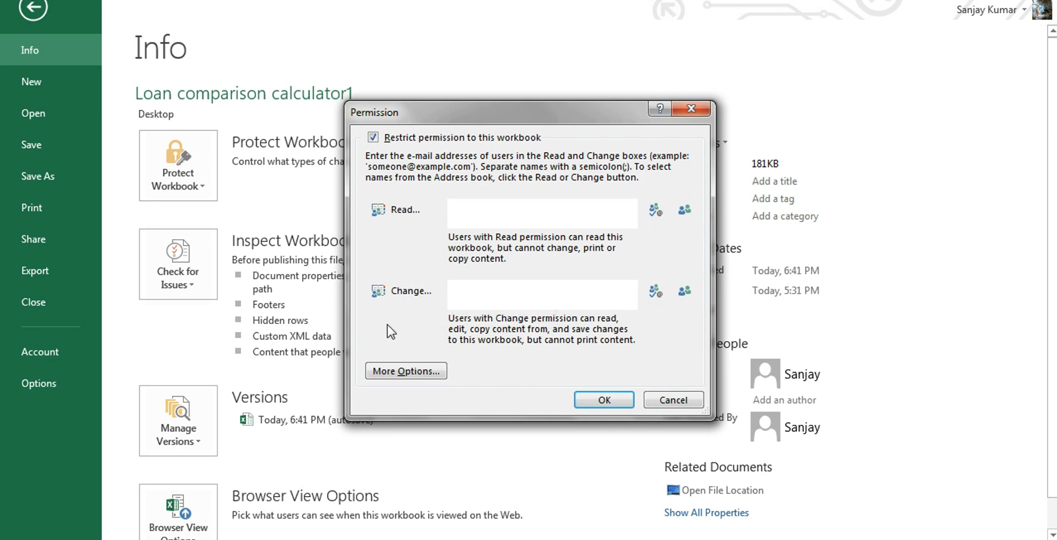
left_click(403, 290)
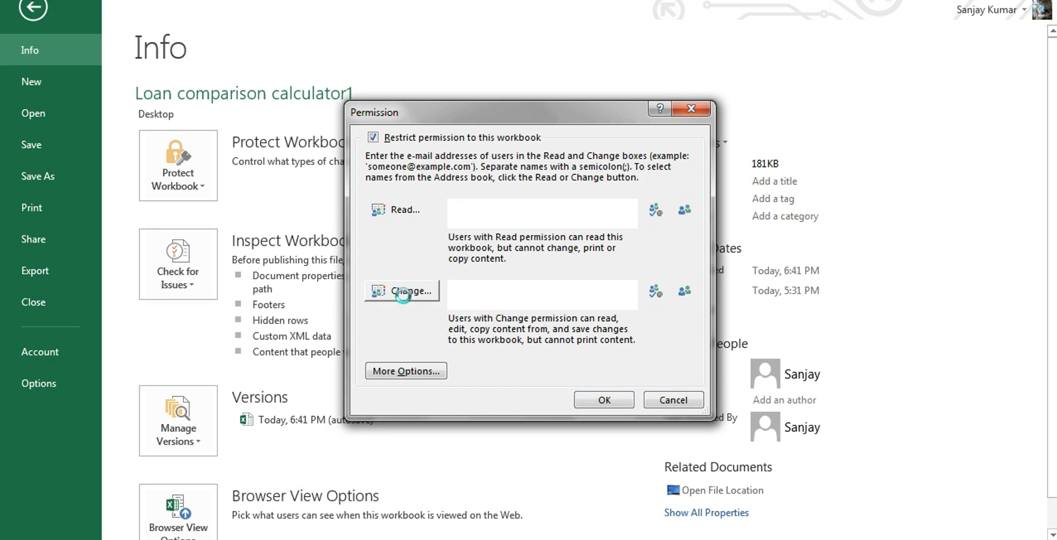
Step: From the address book, give one contact Read access and a second contact Change access
left_click(402, 290)
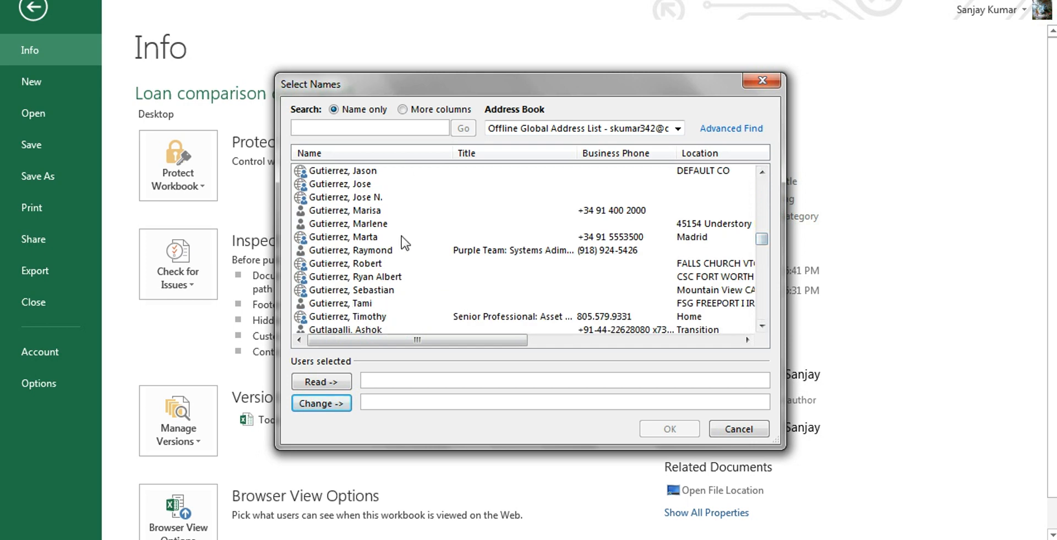
left_click(350, 211)
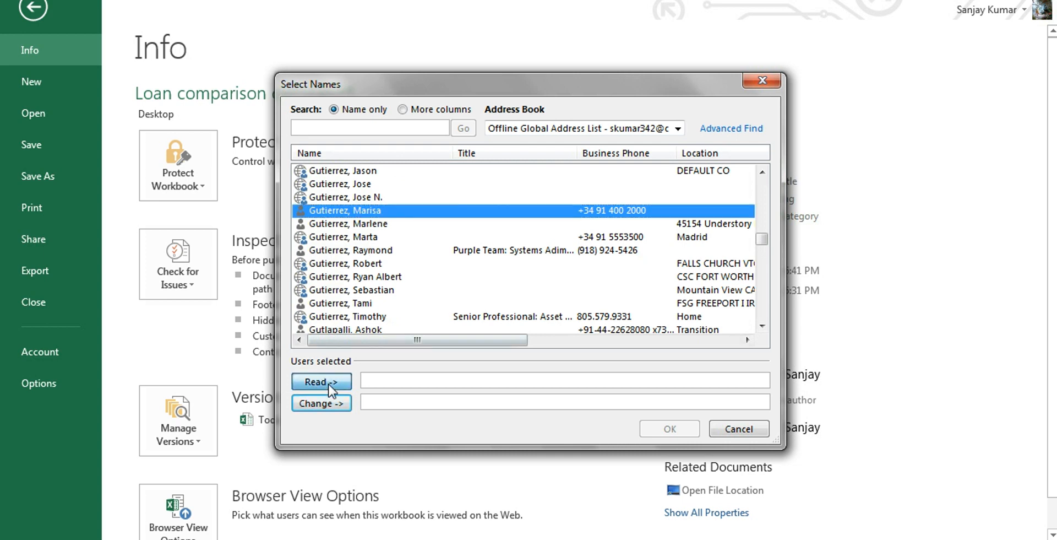
left_click(320, 381)
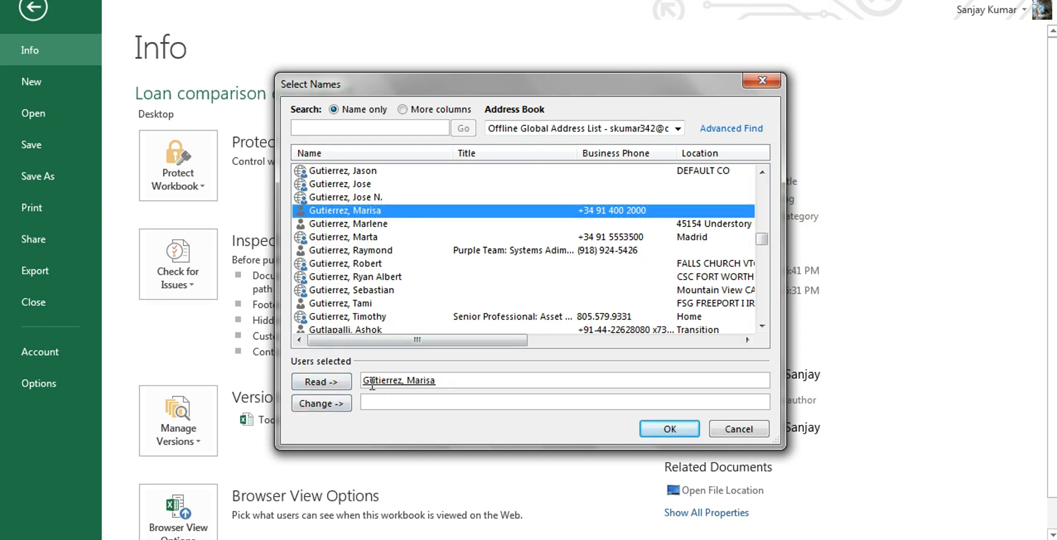
left_click(343, 303)
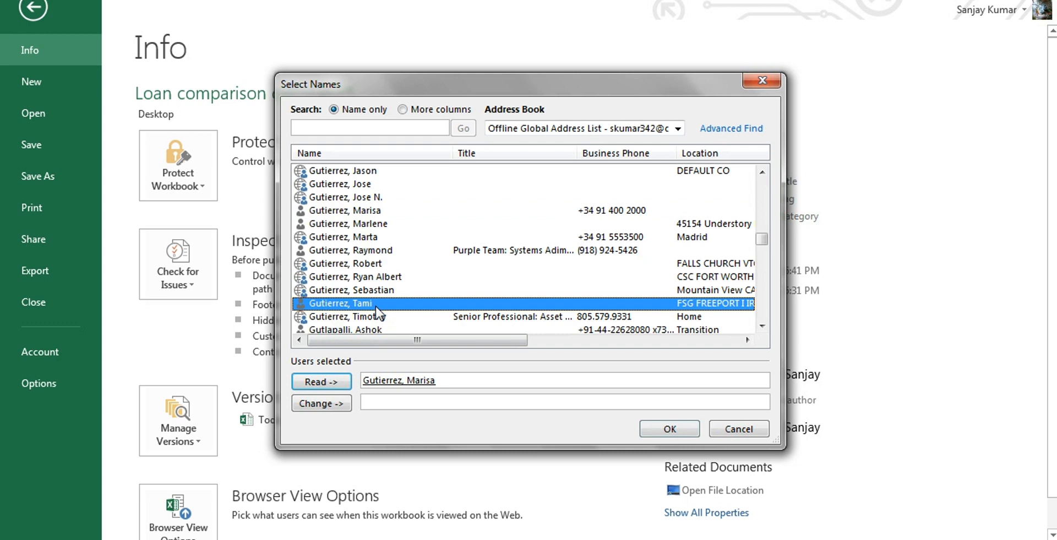
left_click(320, 403)
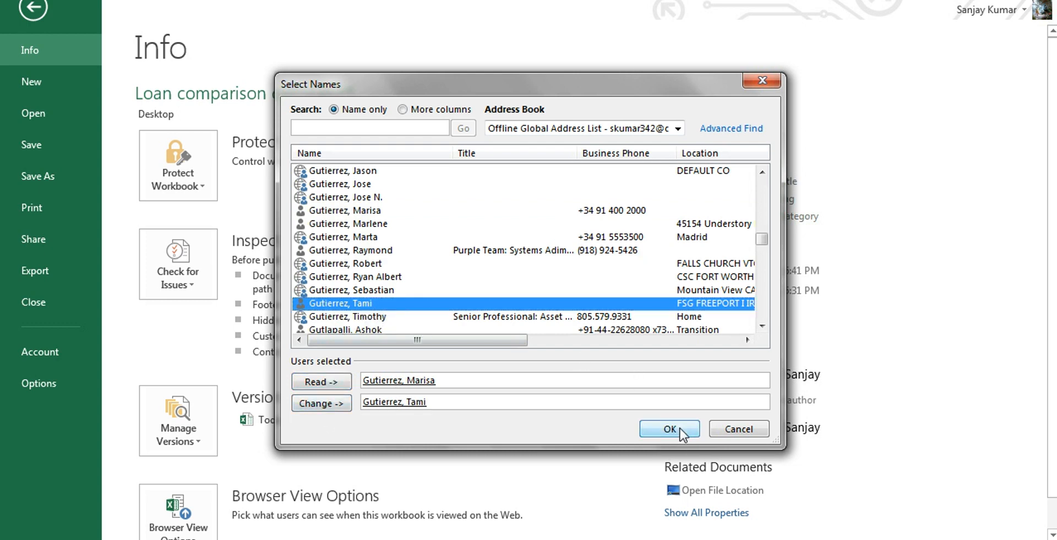
Step: Confirm the selected names so they fill the Read and Change lists
left_click(667, 430)
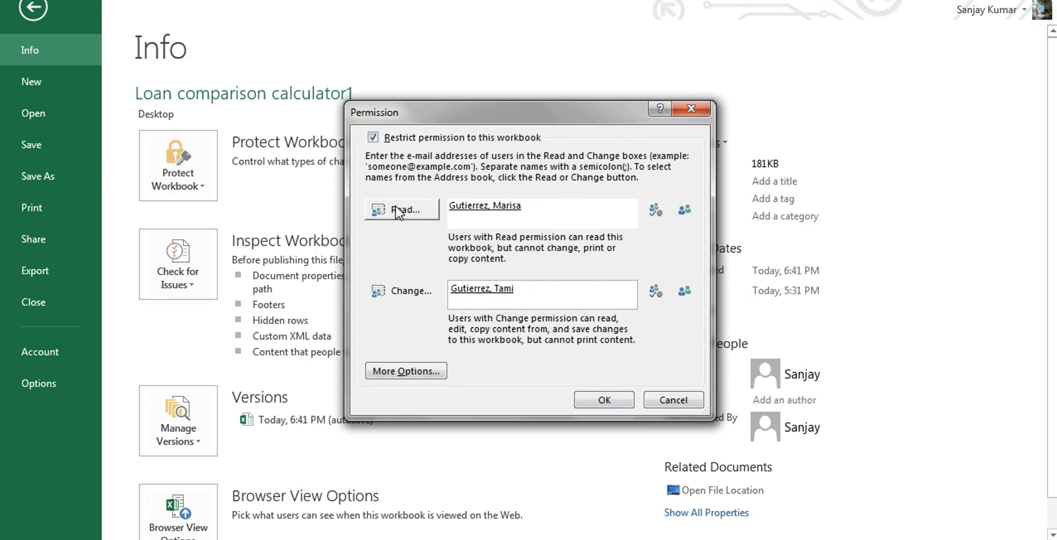
mouse_move(405, 370)
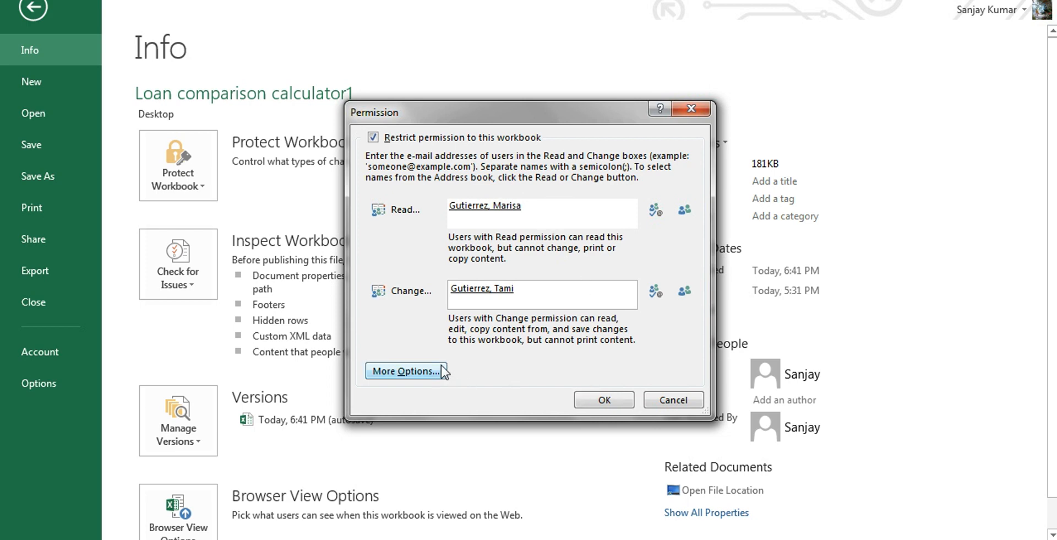
Step: Show More Options listing the owner with Full Control plus the Change and Read users
left_click(406, 370)
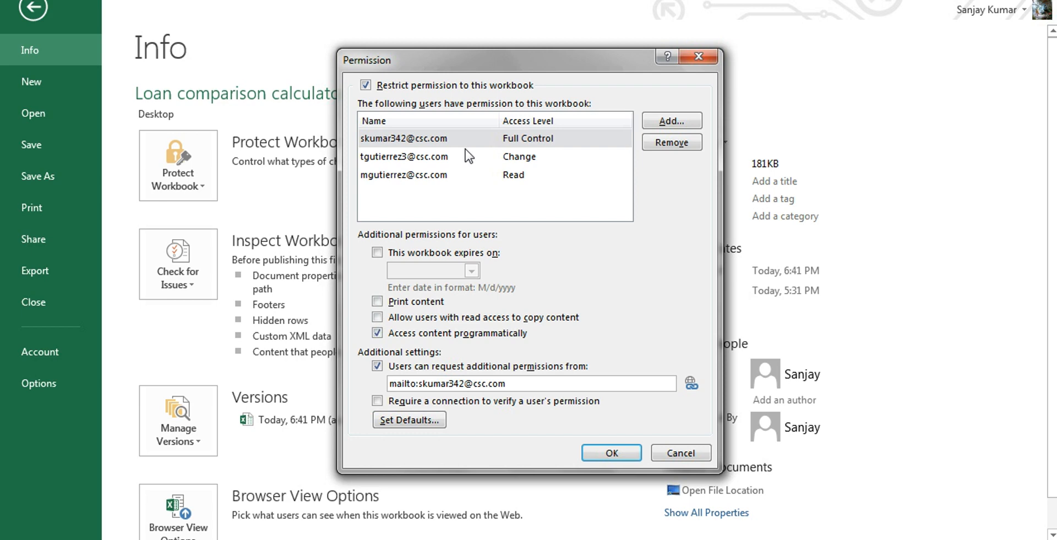
mouse_move(459, 189)
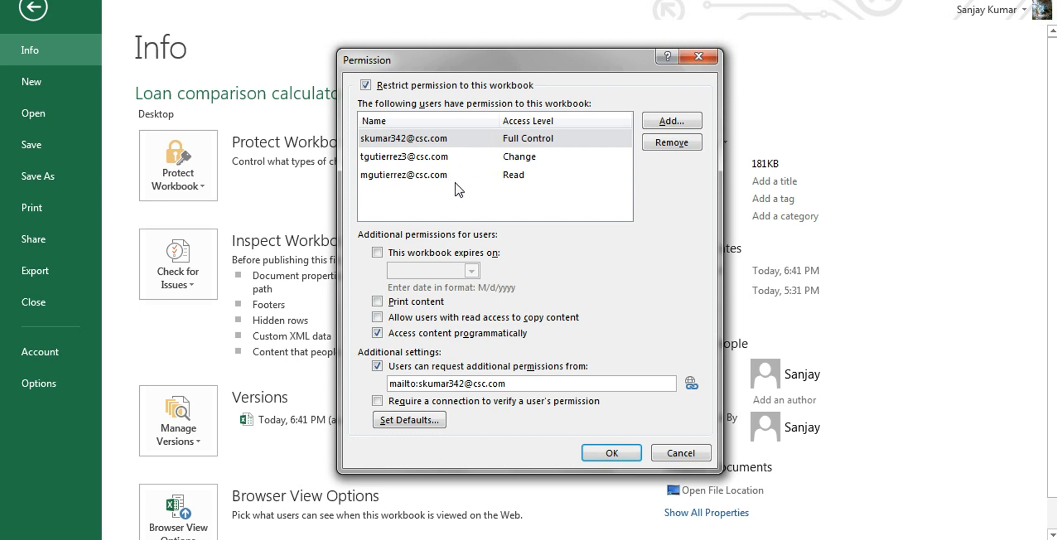
mouse_move(436, 149)
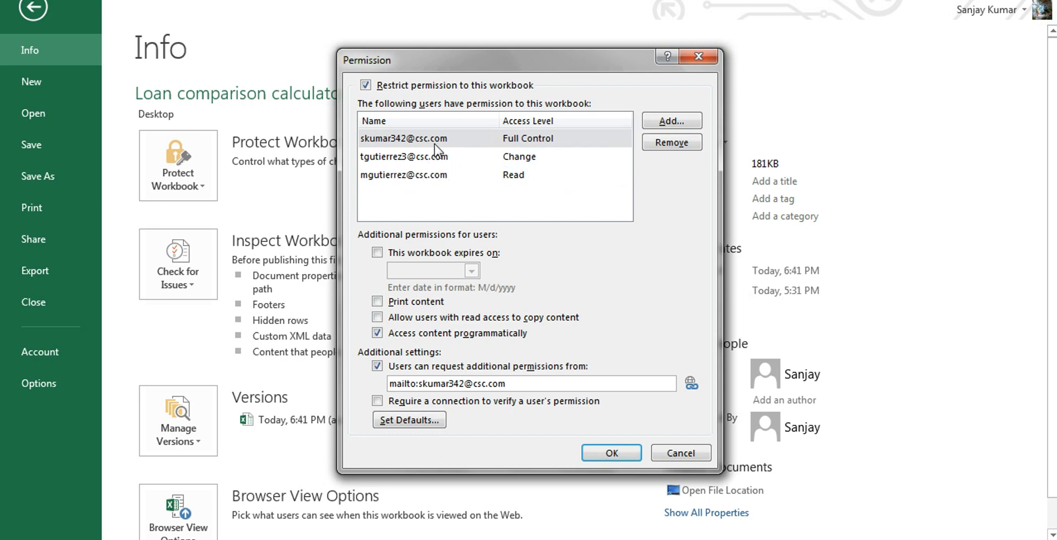
mouse_move(494, 185)
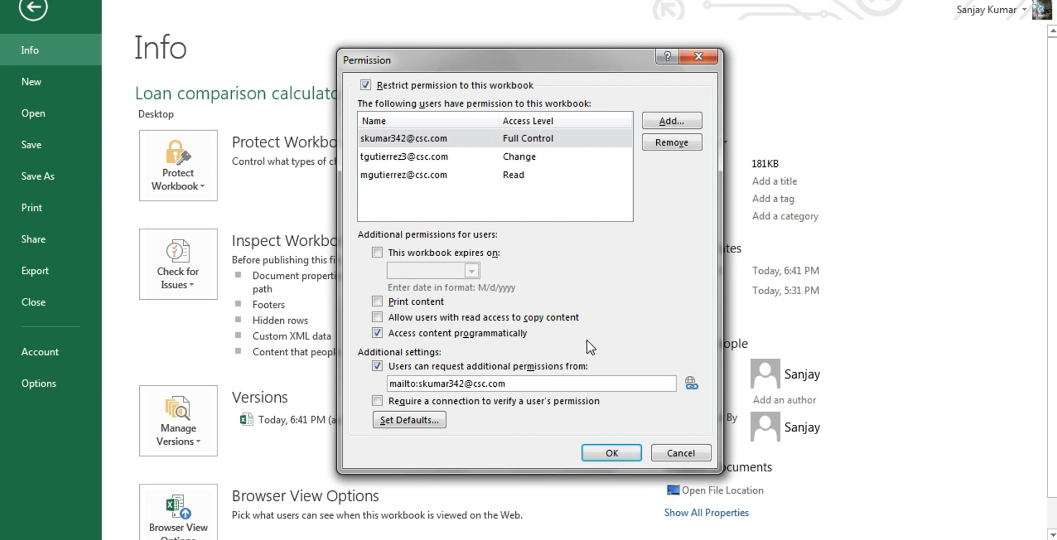
left_click(378, 252)
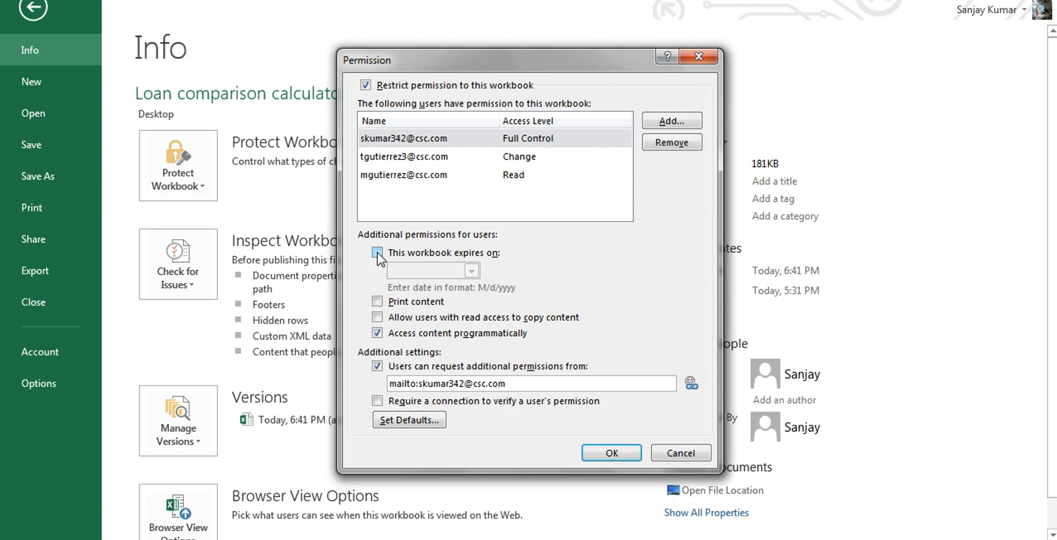
left_click(378, 252)
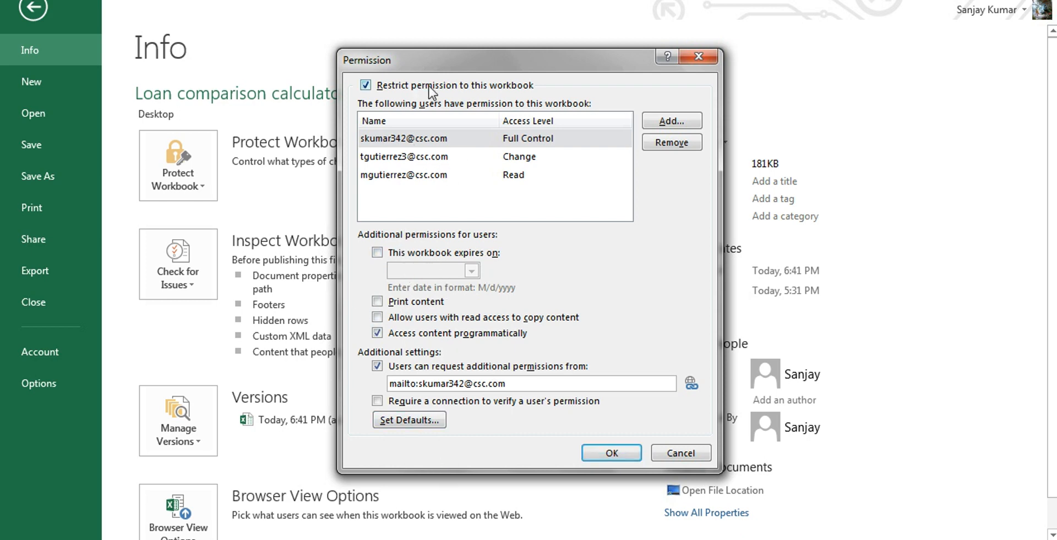
Step: Apply the permissions and return to the Payment Schedule sheet with its Restricted Access bar
left_click(611, 451)
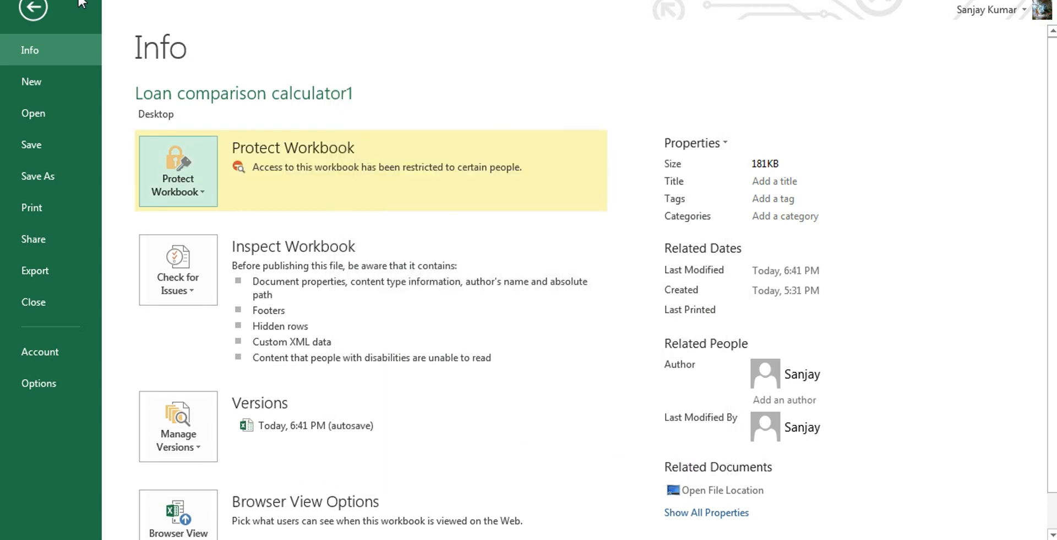
left_click(32, 10)
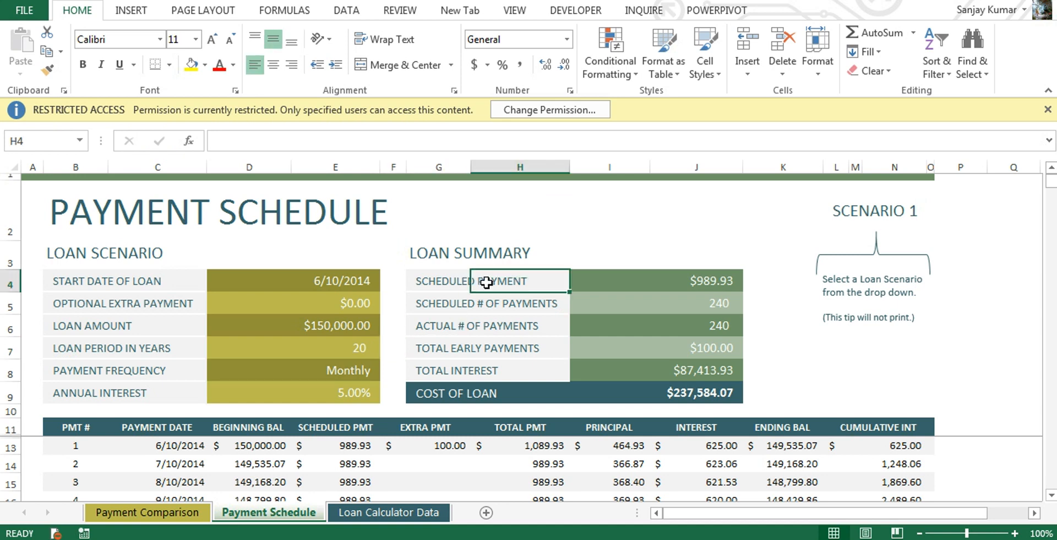
left_click(437, 281)
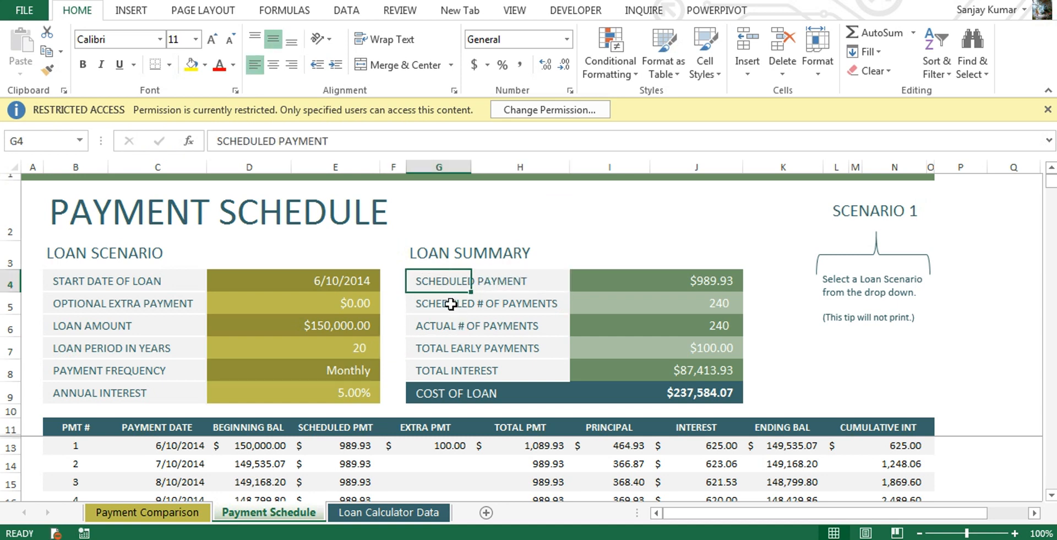
mouse_move(447, 276)
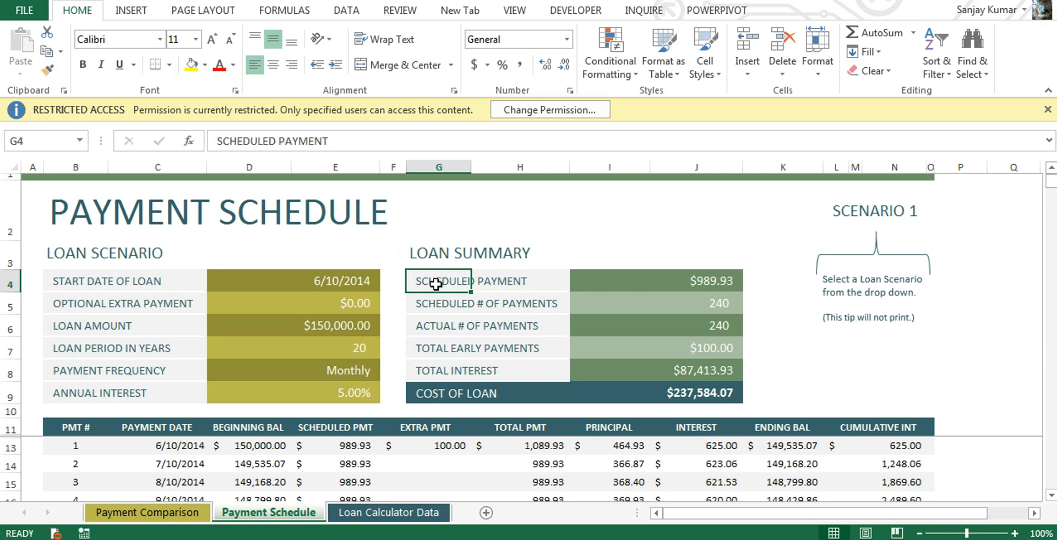
left_click(519, 303)
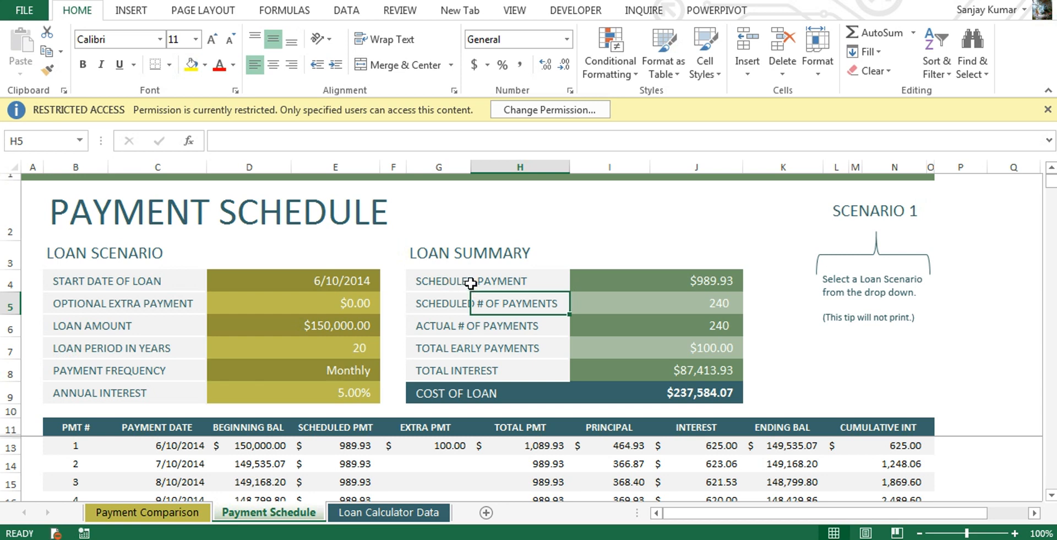
mouse_move(450, 278)
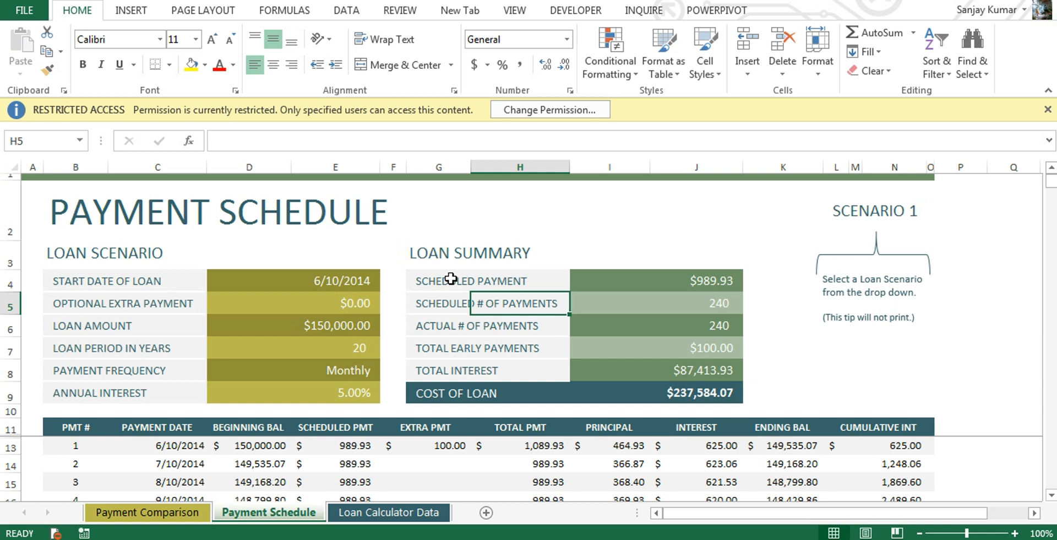
mouse_move(450, 277)
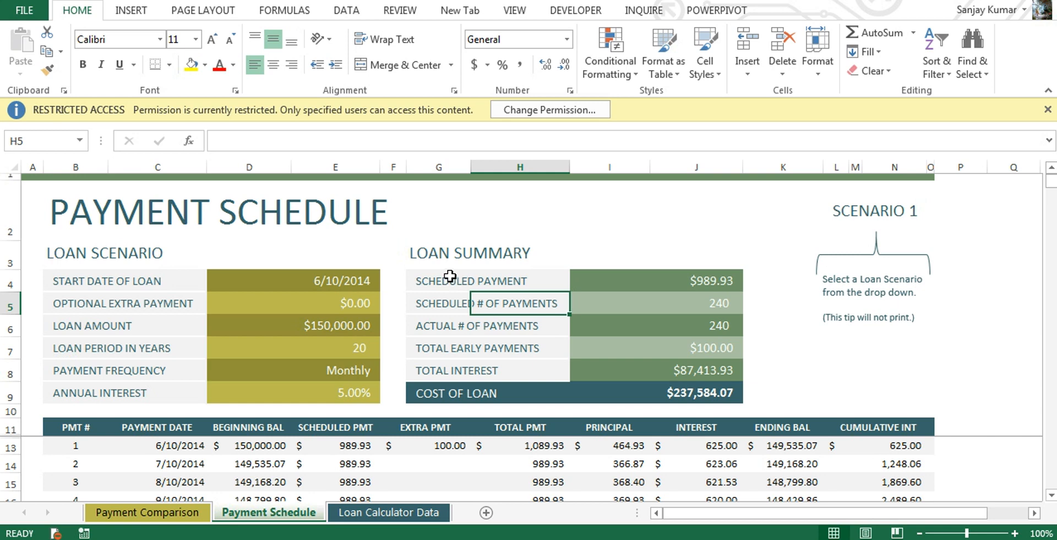
mouse_move(443, 274)
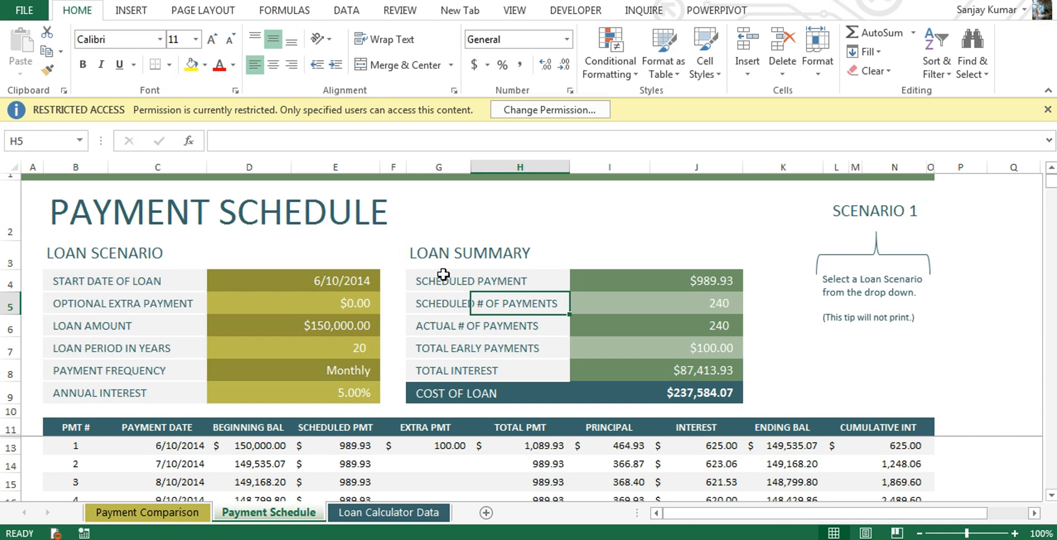